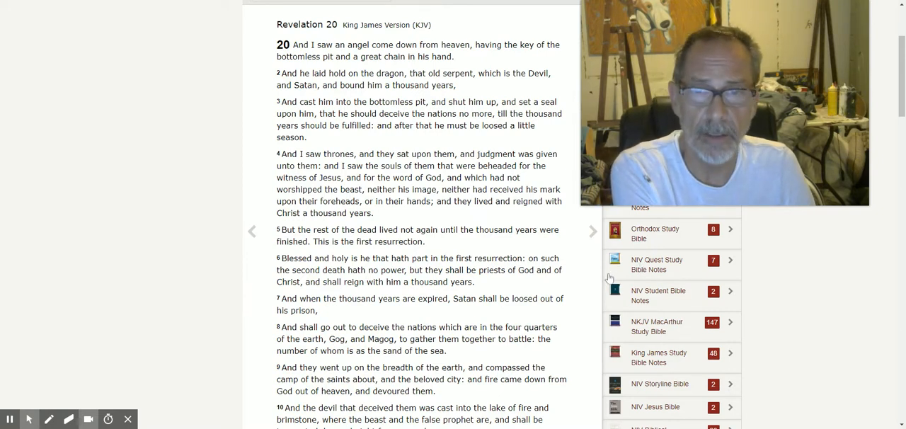
pyautogui.moveTo(604, 280)
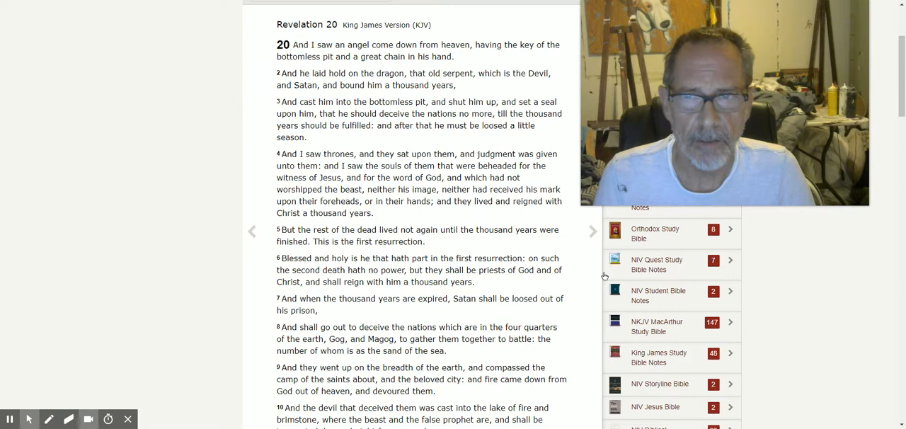
pyautogui.moveTo(553, 291)
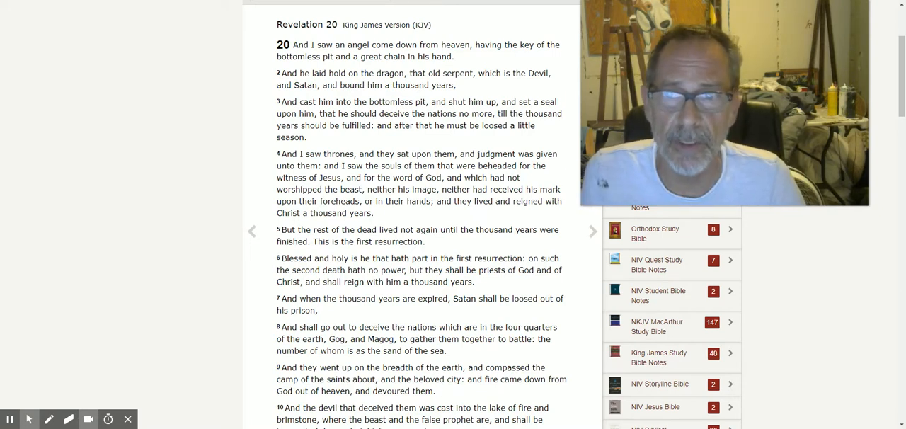
pyautogui.scroll(-3)
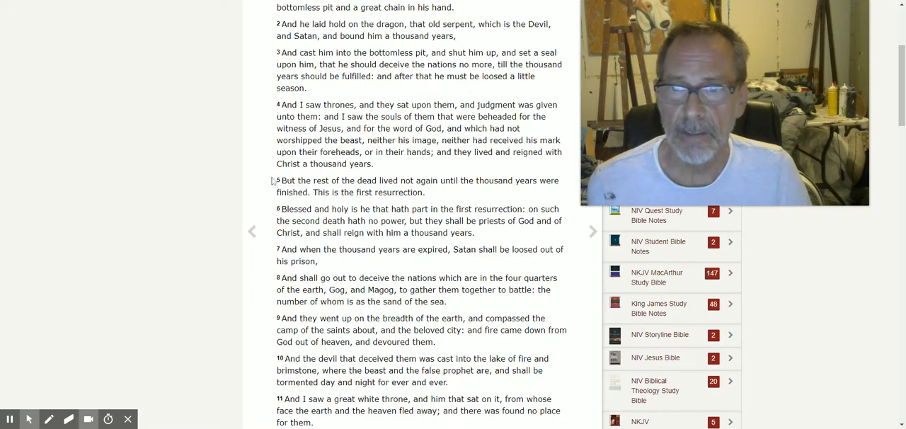
pyautogui.scroll(-3)
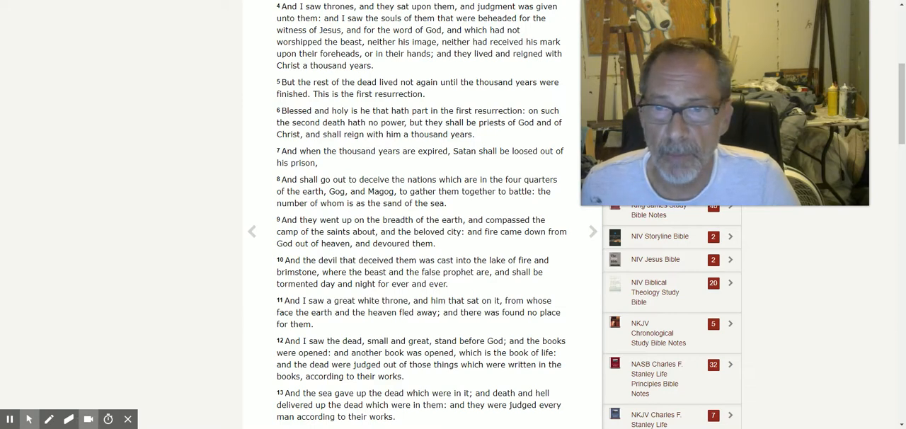
pyautogui.scroll(-3)
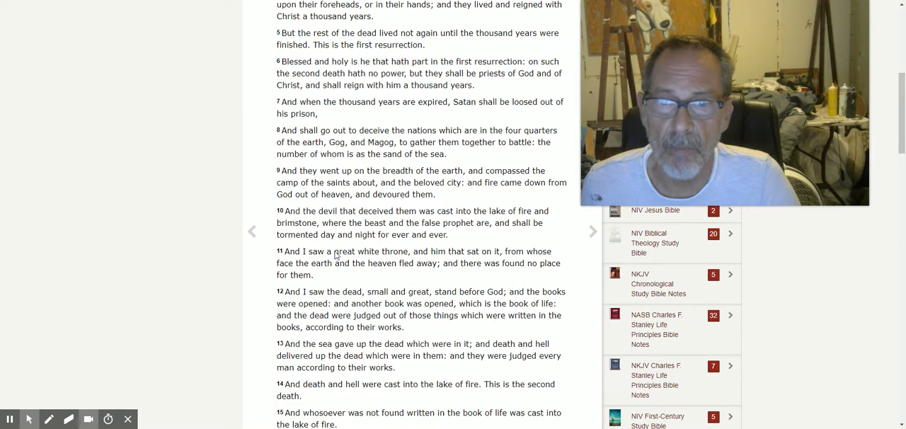
pyautogui.scroll(-3)
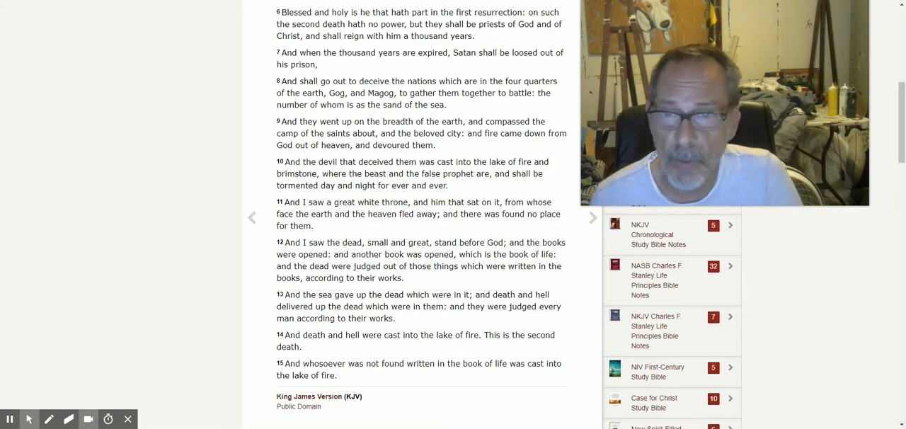
pyautogui.scroll(-3)
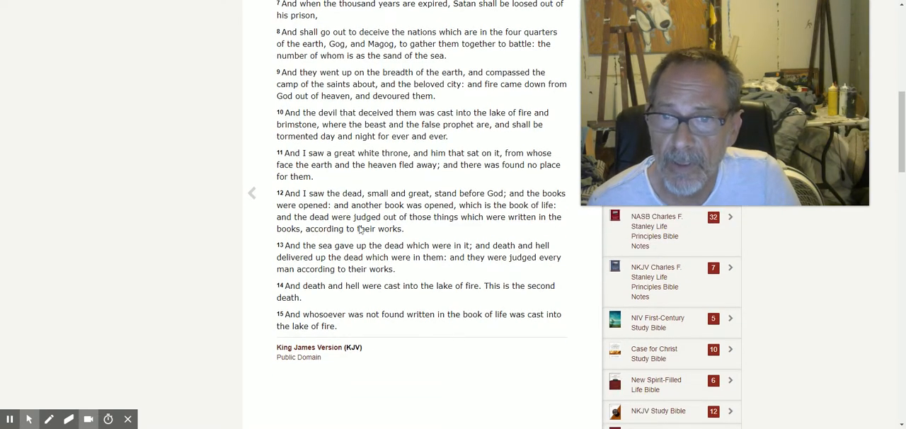
pyautogui.scroll(-3)
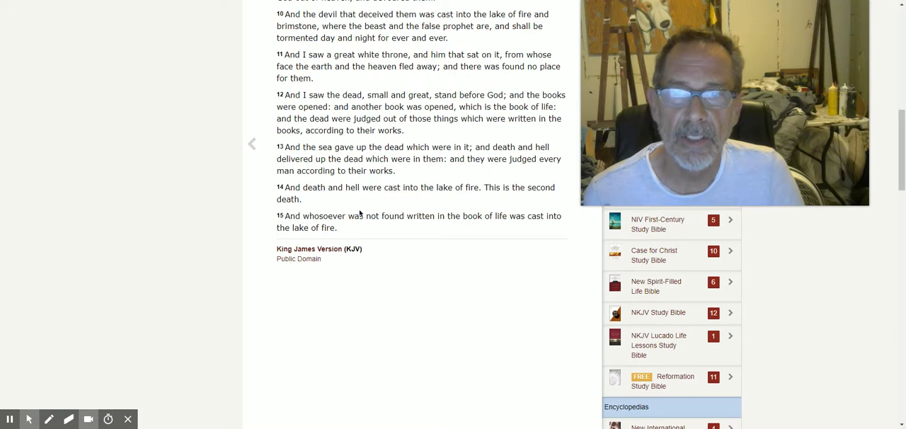
pyautogui.moveTo(368, 240)
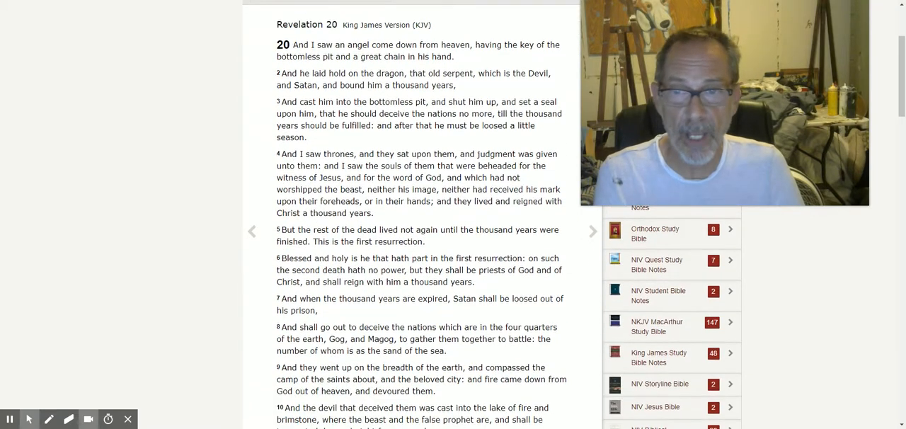
pyautogui.scroll(-3)
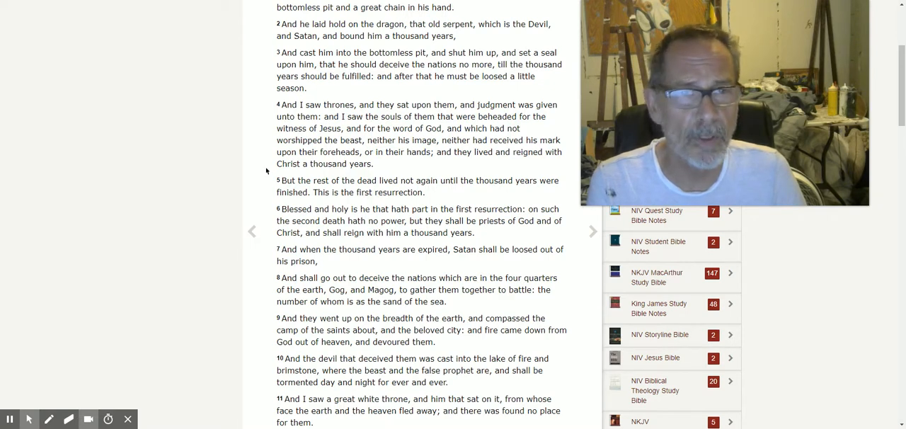
pyautogui.moveTo(722, 6)
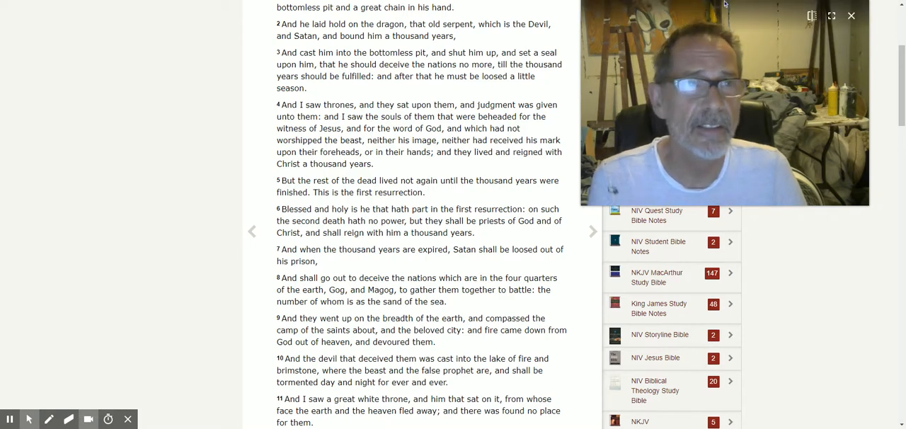